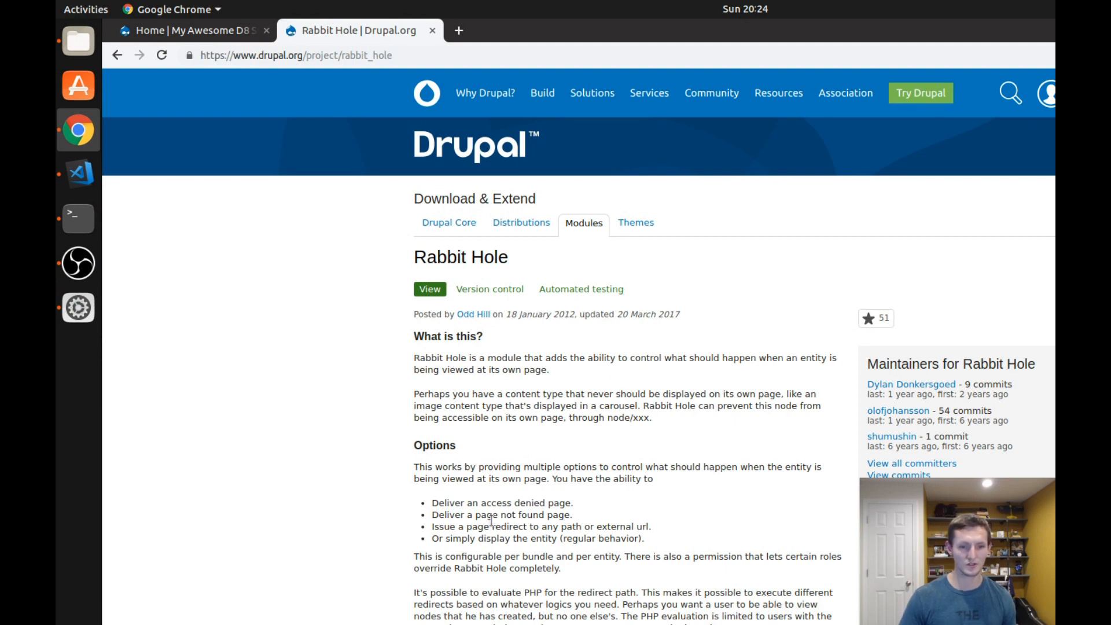
mouse_move(448, 543)
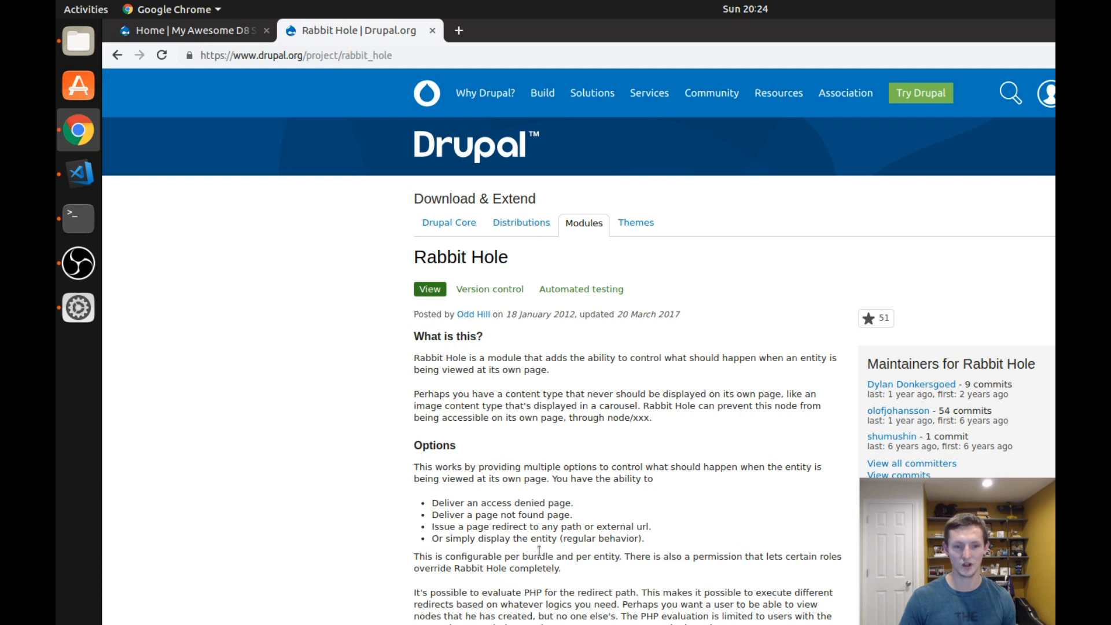
mouse_move(602, 542)
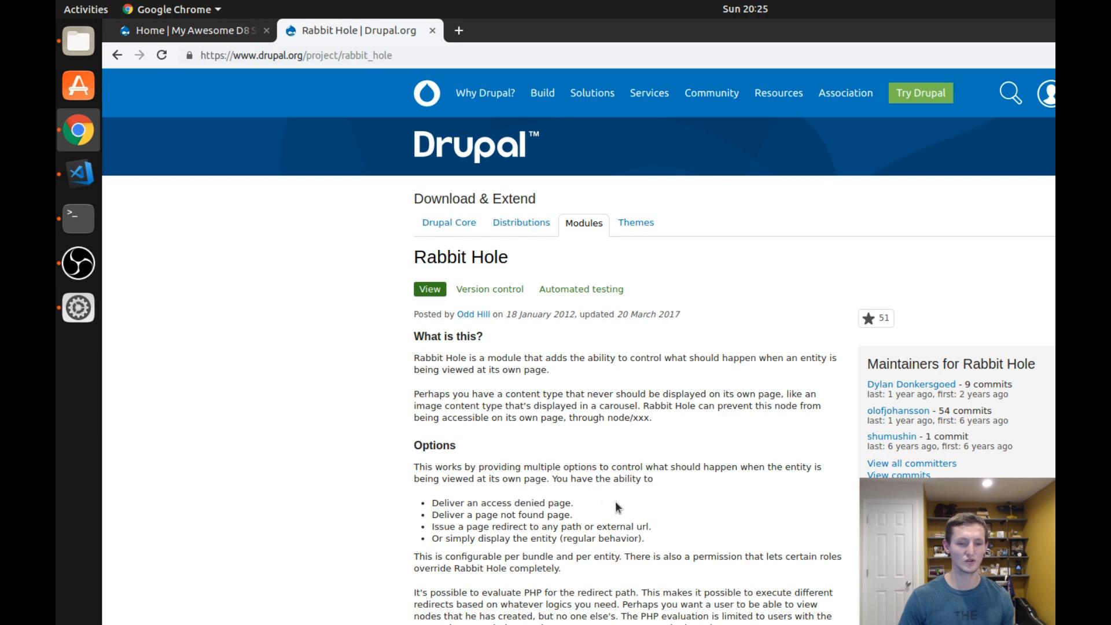
mouse_move(691, 516)
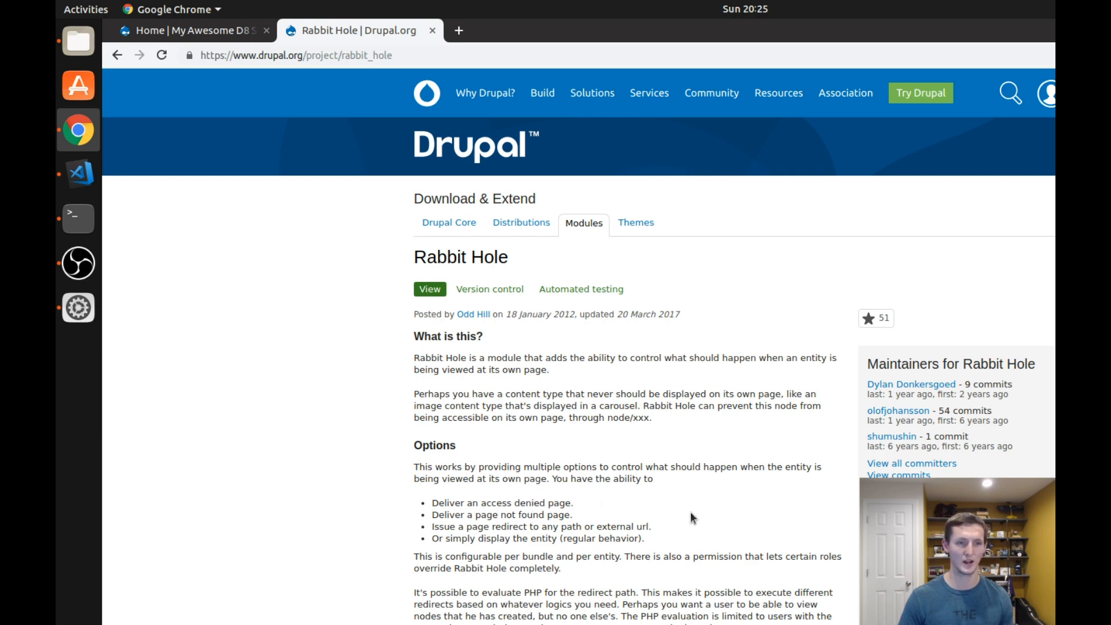
Switch back to the 'Home | My Awesome D8 Site' tab from the Rabbit Hole page.
left_click(191, 30)
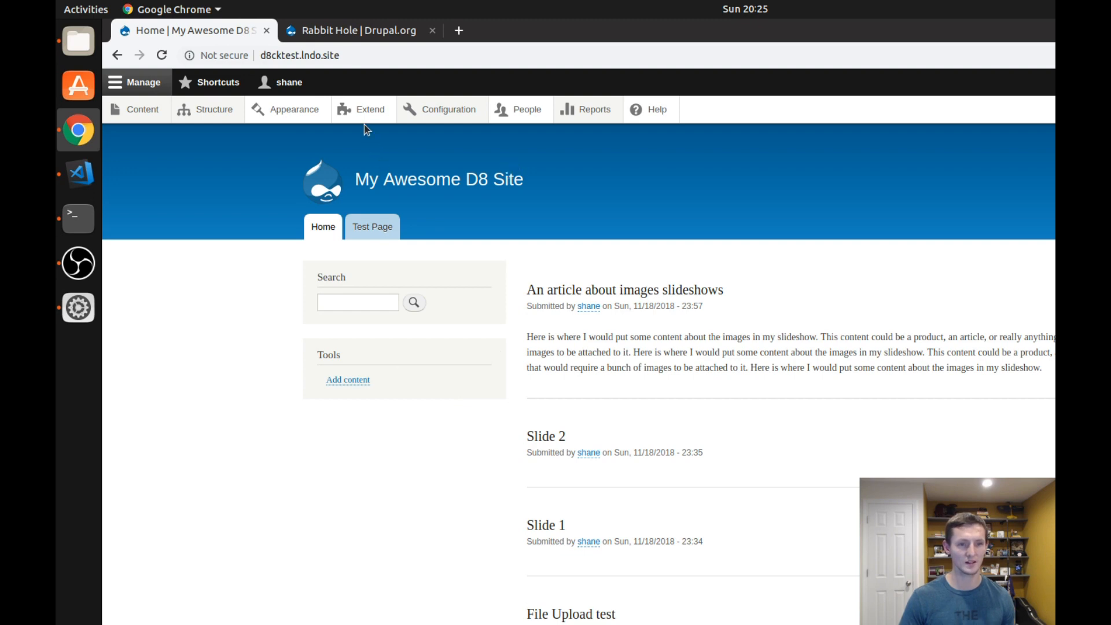
Filter the Extend modules list by 'rabbit' to show Rabbit Hole and Rabbit Hole nodes.
left_click(370, 109)
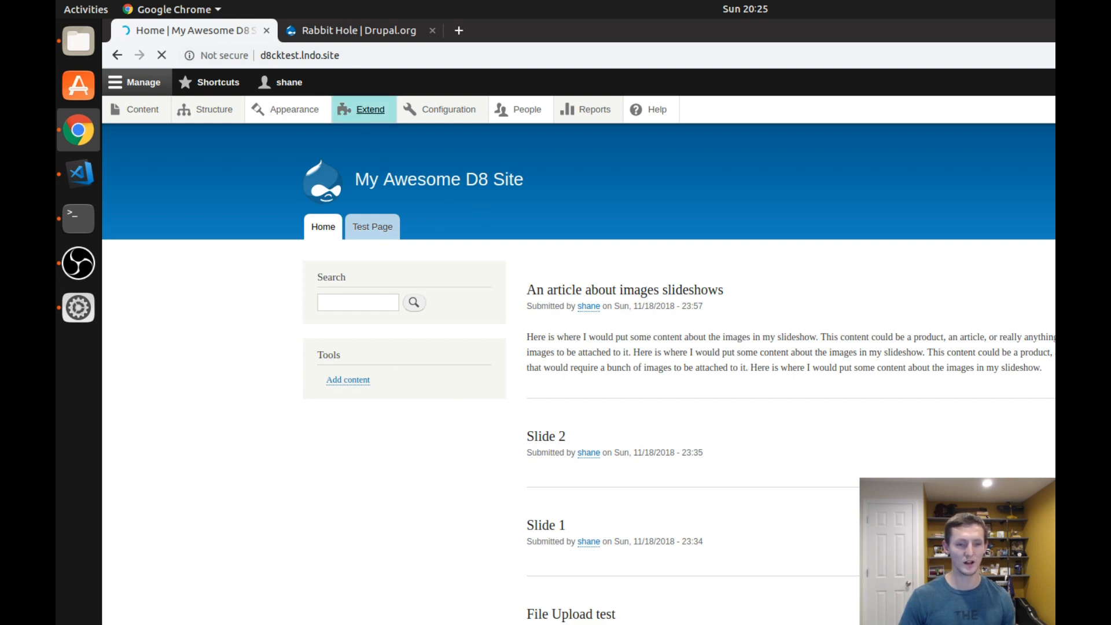
left_click(370, 110)
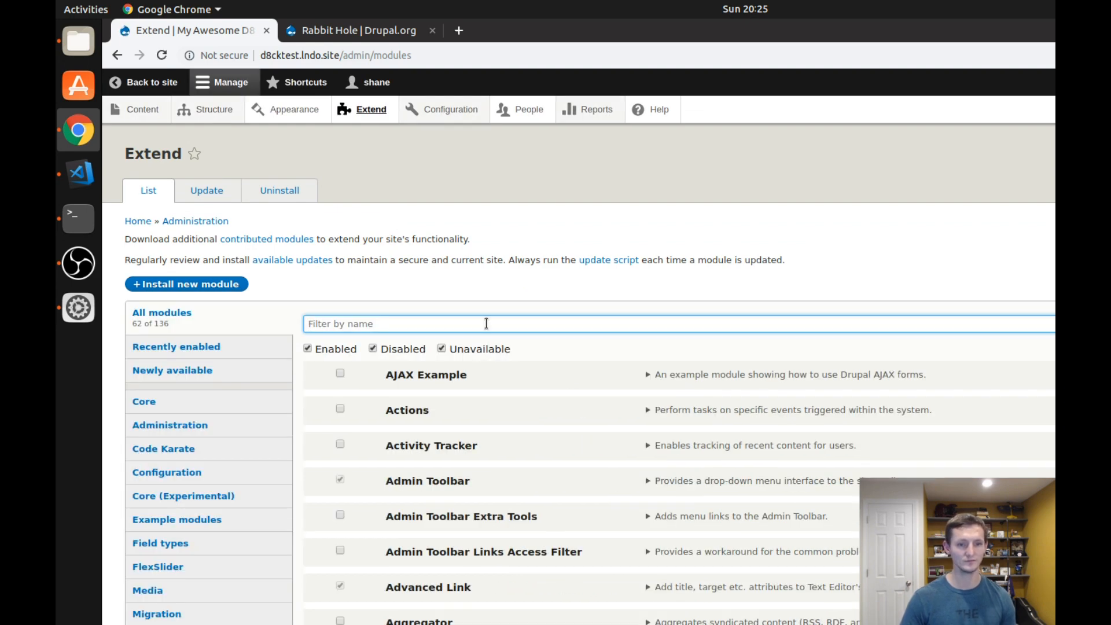
type("rabbit")
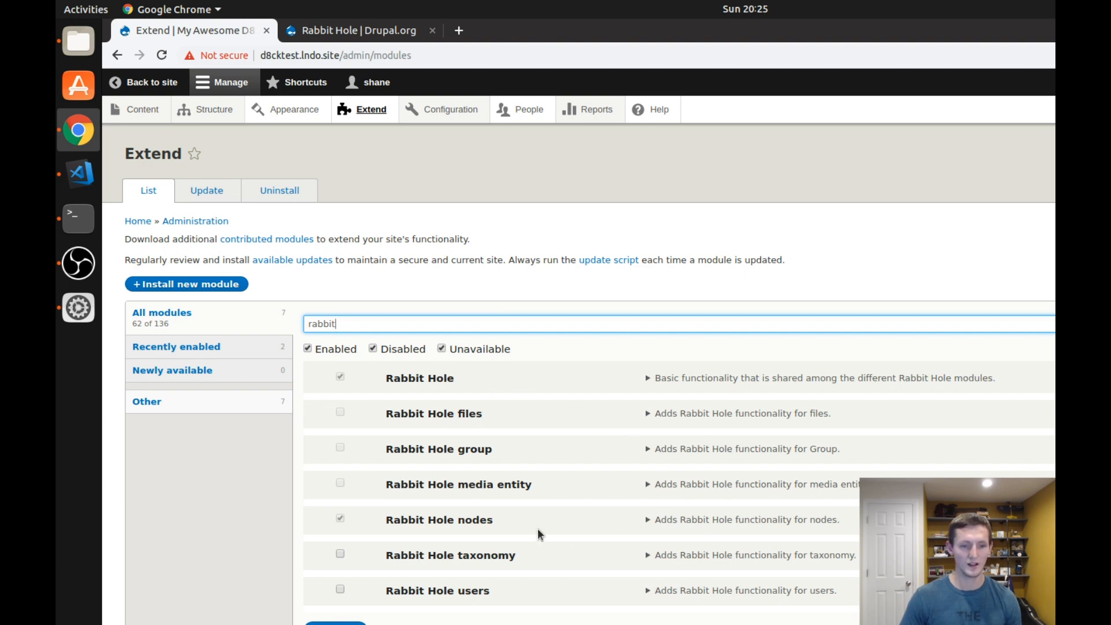
mouse_move(497, 523)
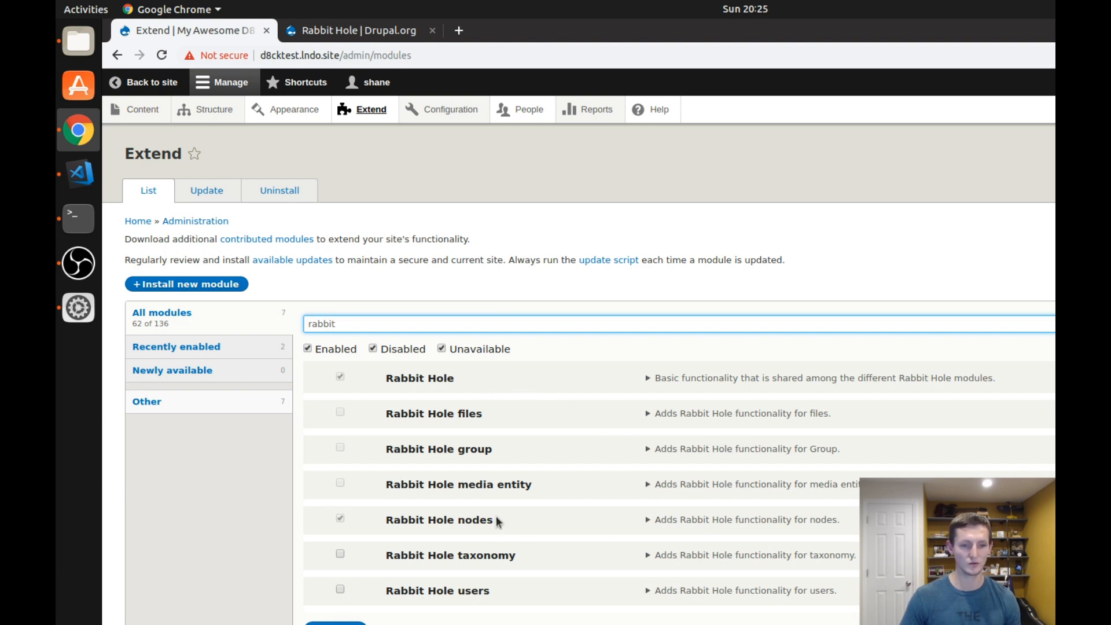
mouse_move(496, 428)
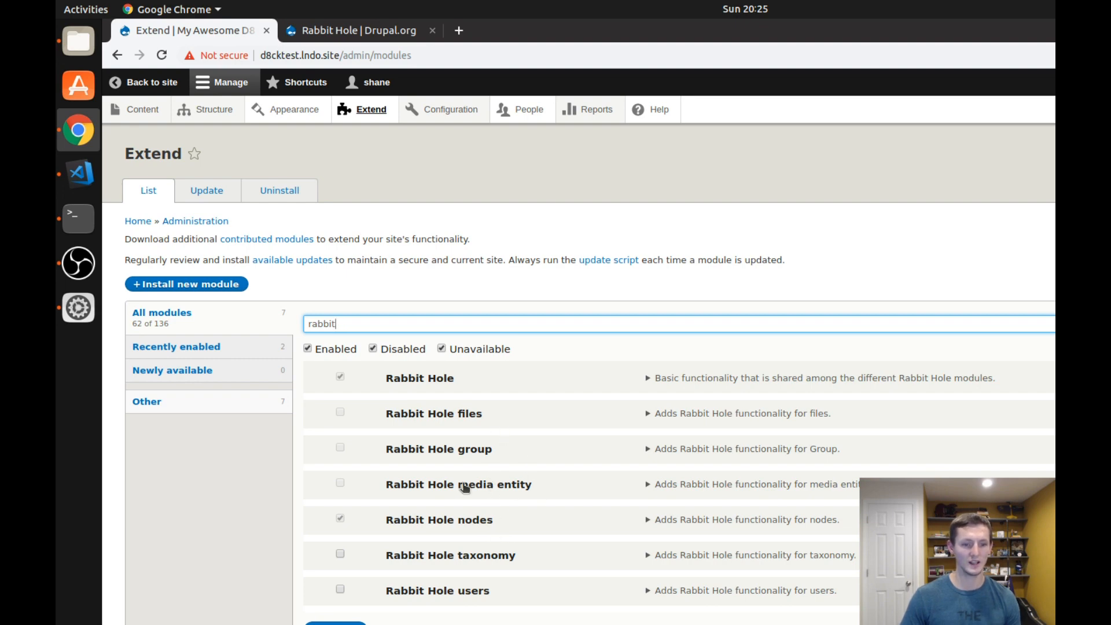
mouse_move(421, 601)
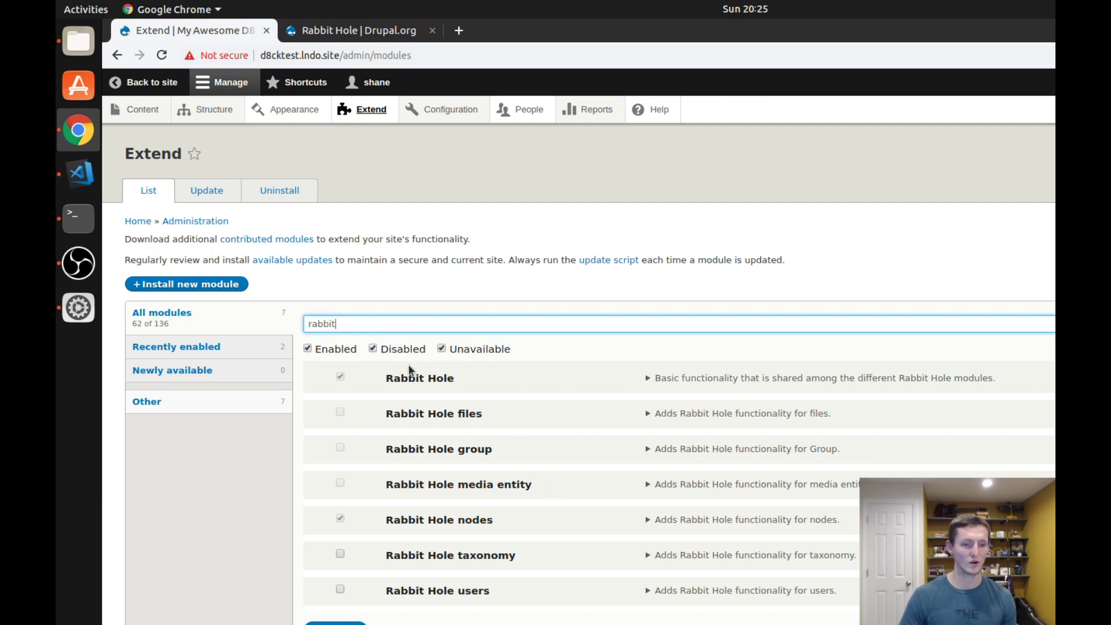
mouse_move(527, 522)
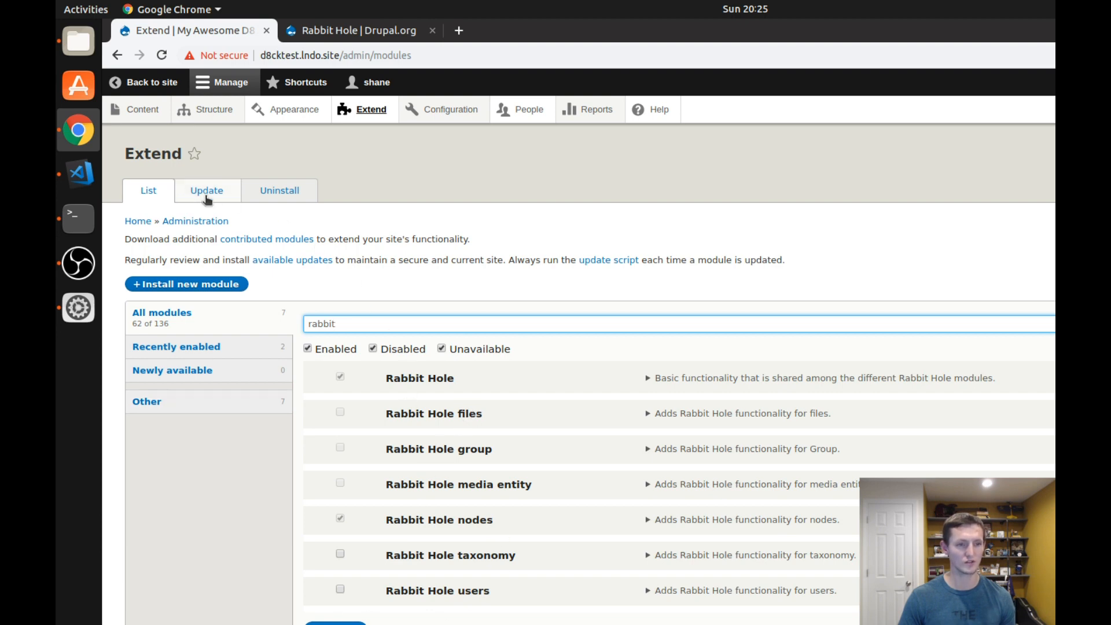
Review Image Slider's Rabbit Hole behavior options and save the content type.
left_click(214, 110)
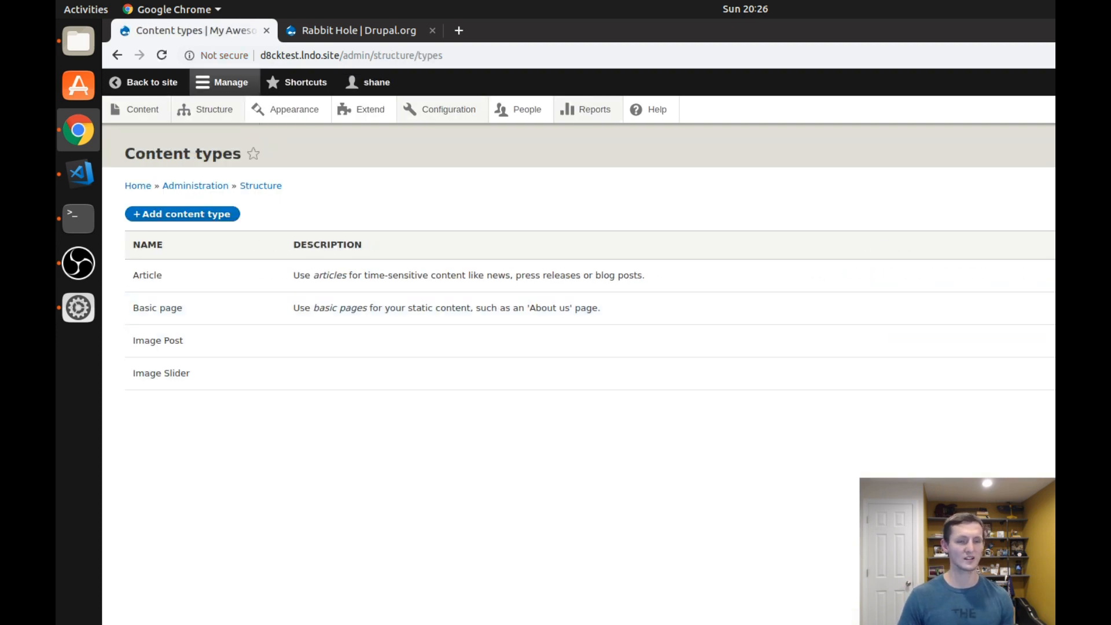
mouse_move(206, 379)
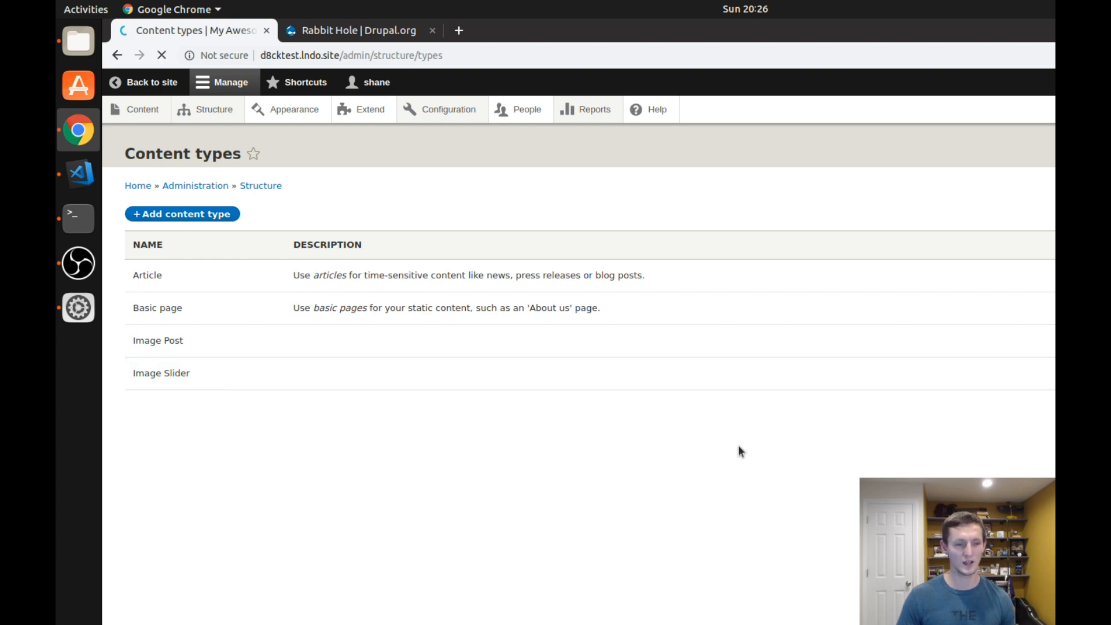
left_click(161, 373)
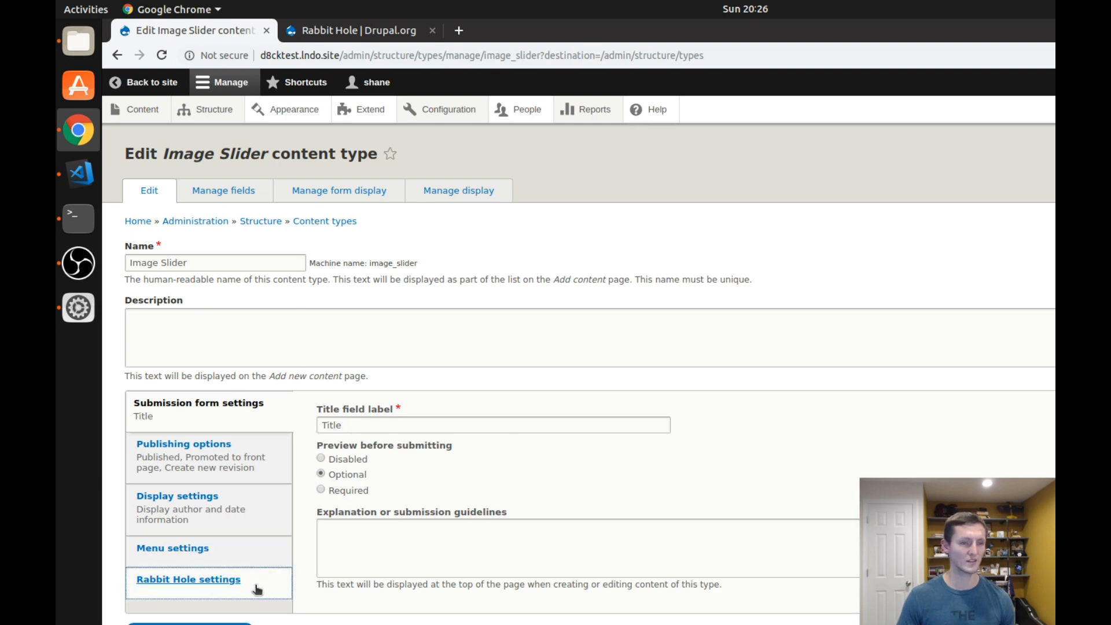
left_click(186, 580)
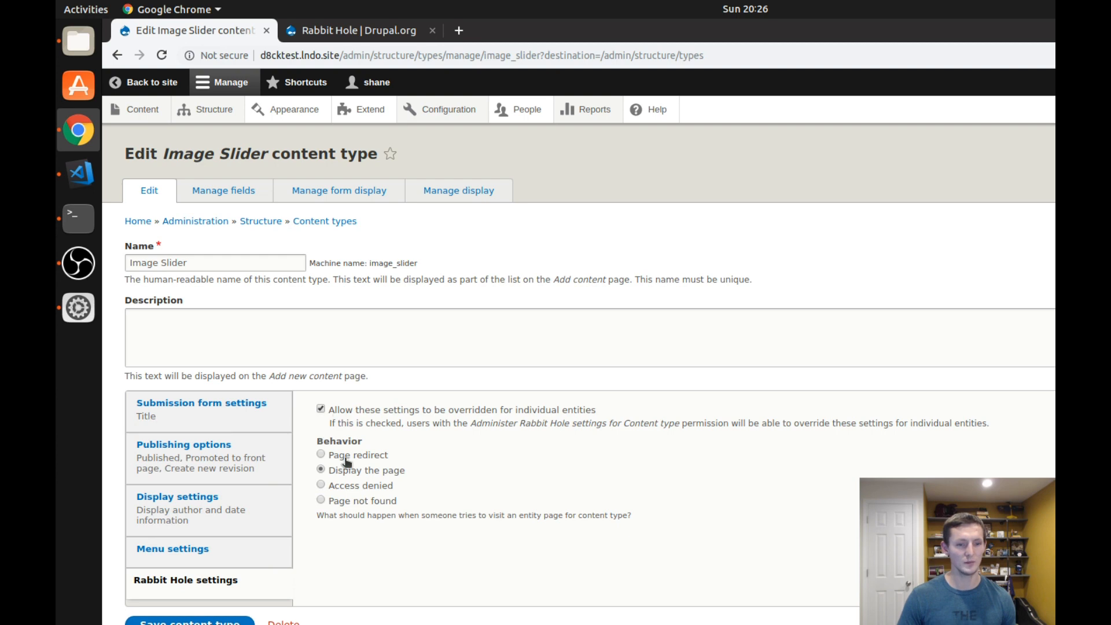
mouse_move(318, 501)
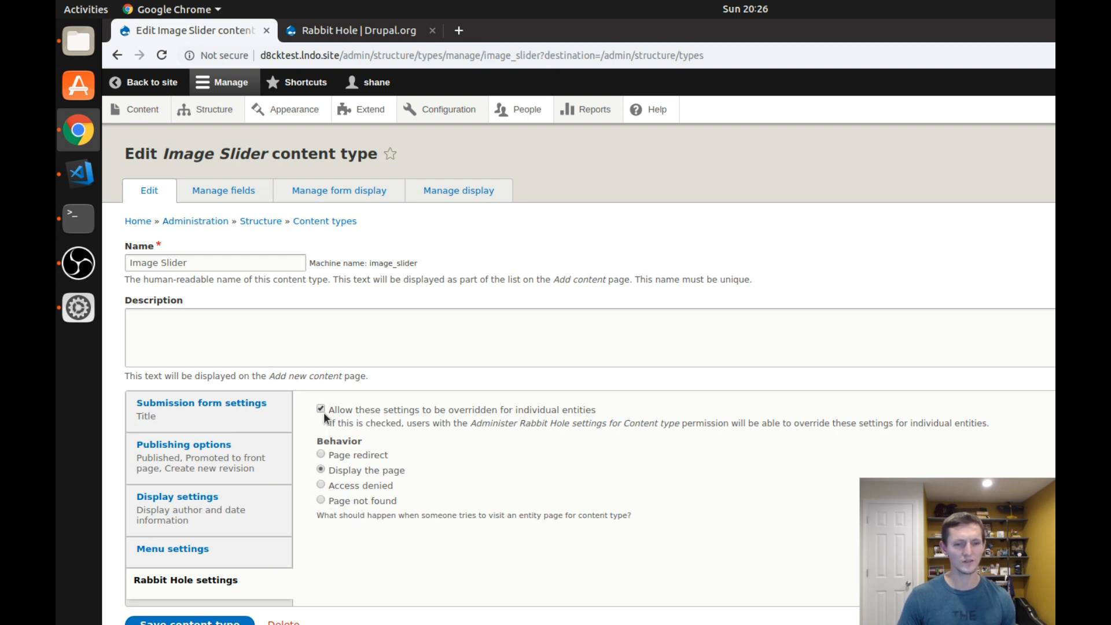
mouse_move(459, 441)
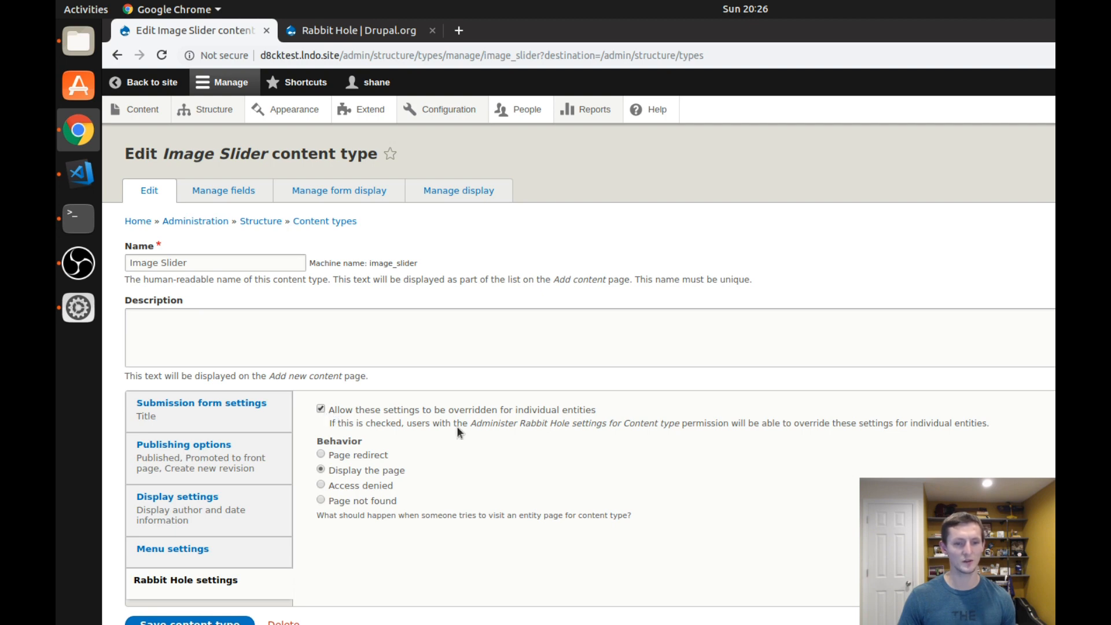
mouse_move(608, 415)
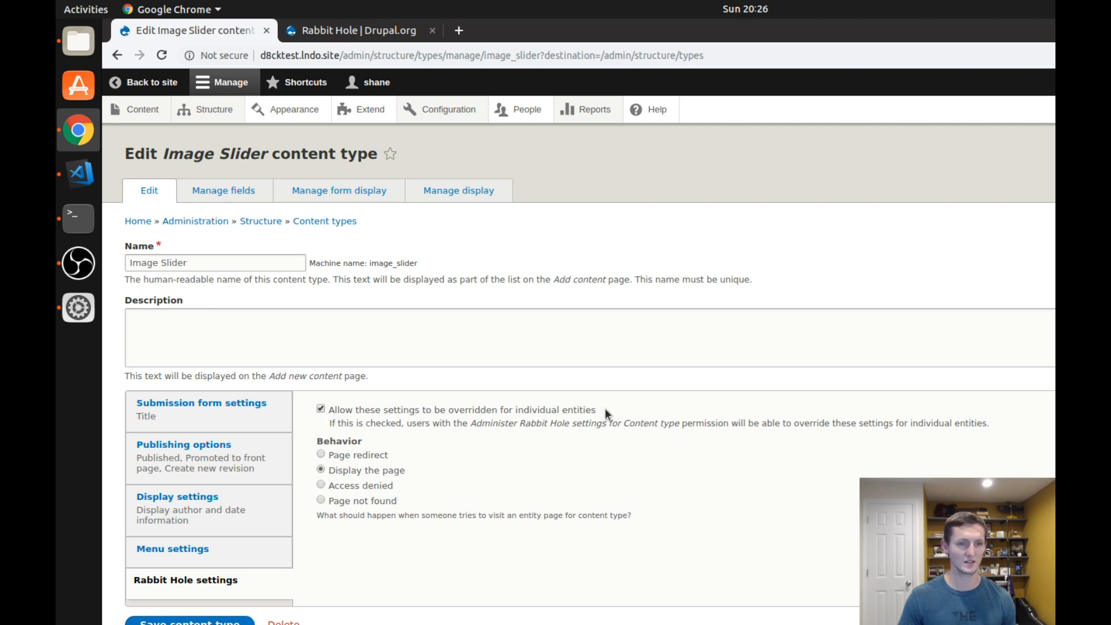
mouse_move(551, 442)
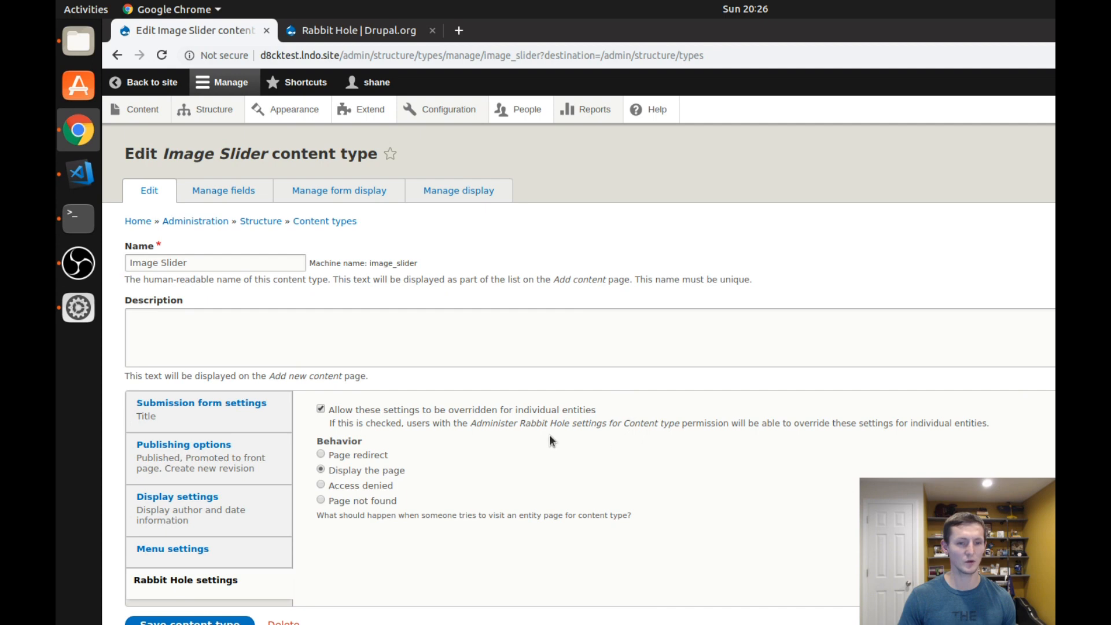
mouse_move(599, 427)
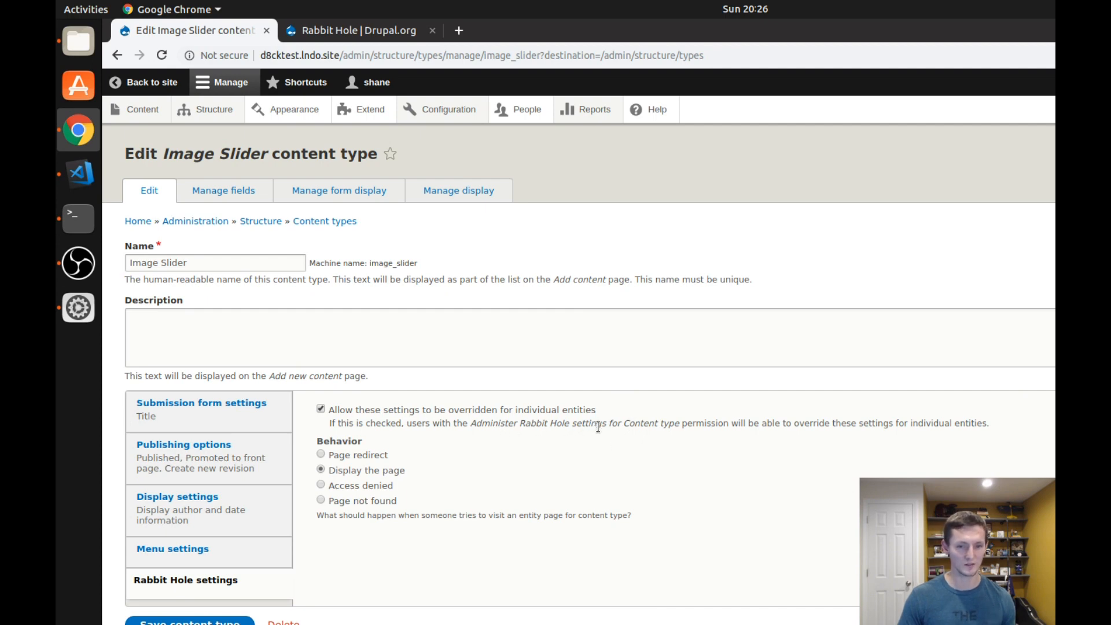
mouse_move(673, 422)
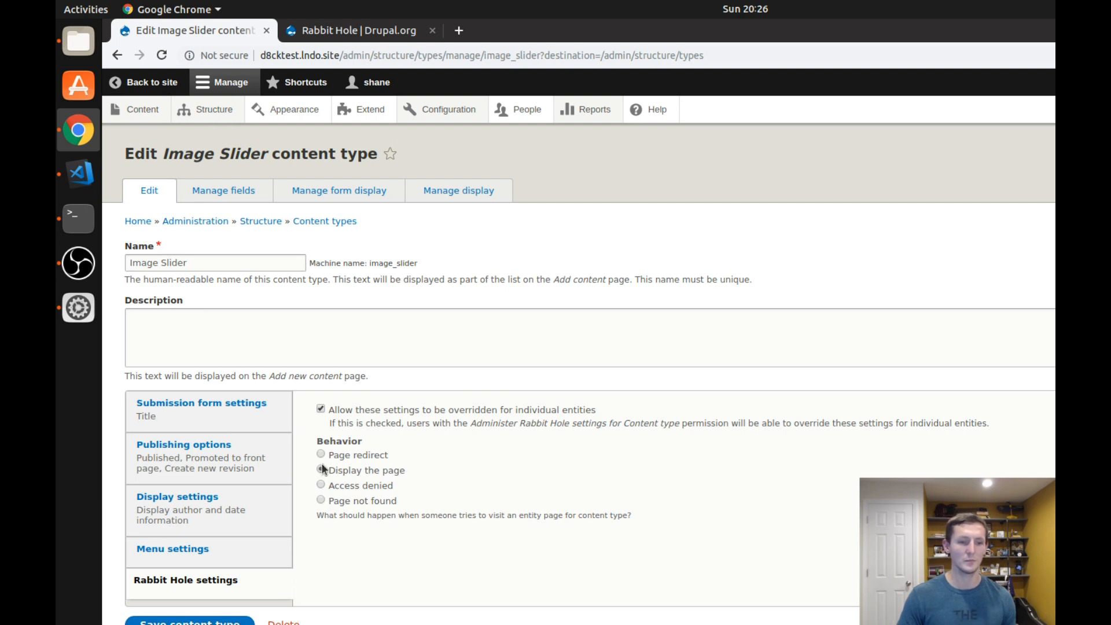
left_click(318, 470)
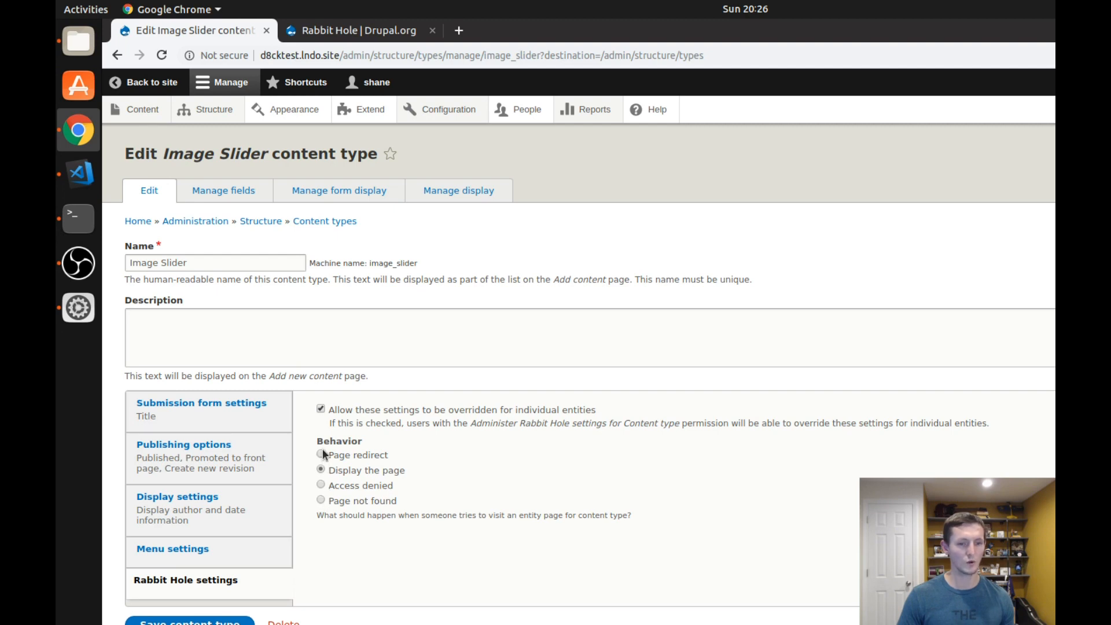
left_click(318, 501)
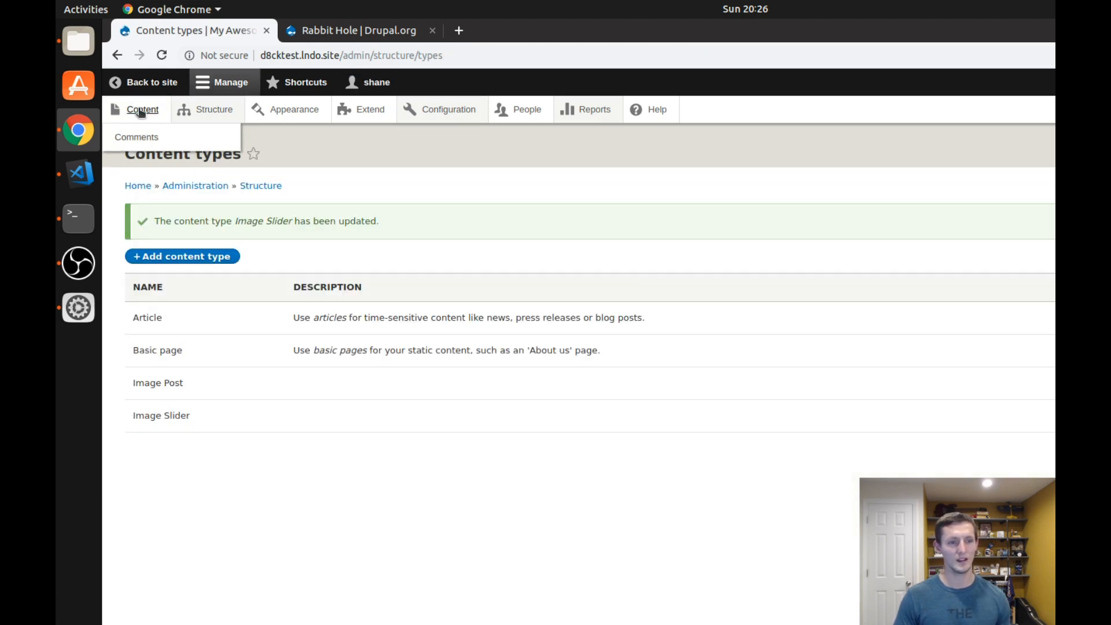
Open Slide 2 in a new tab, then load d8cktest.lndo.site/node/8 privately.
left_click(142, 110)
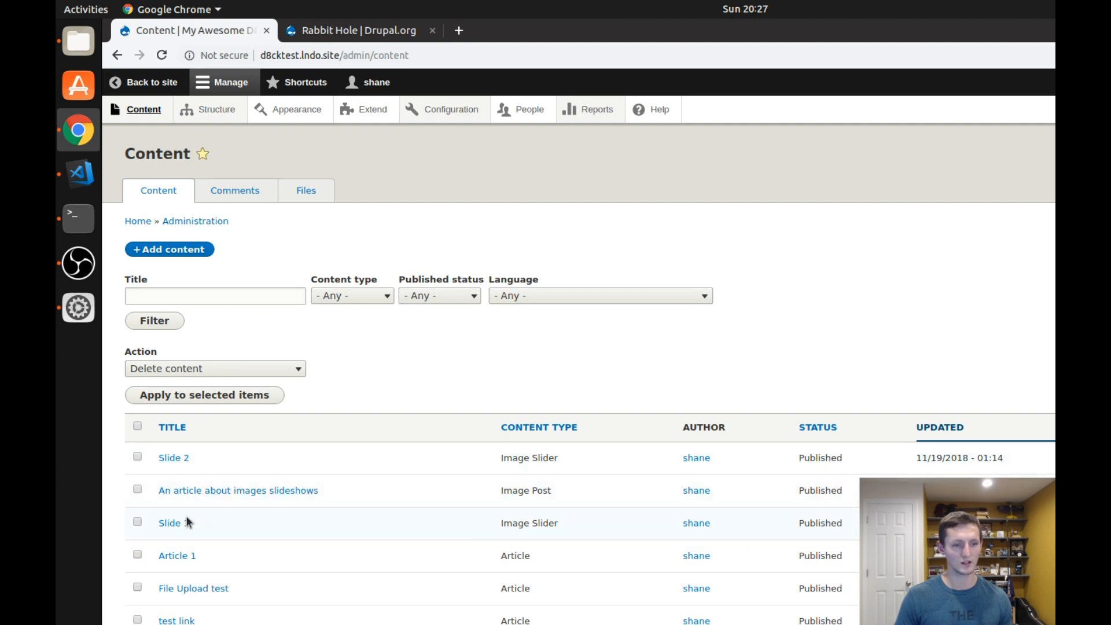
right_click(173, 458)
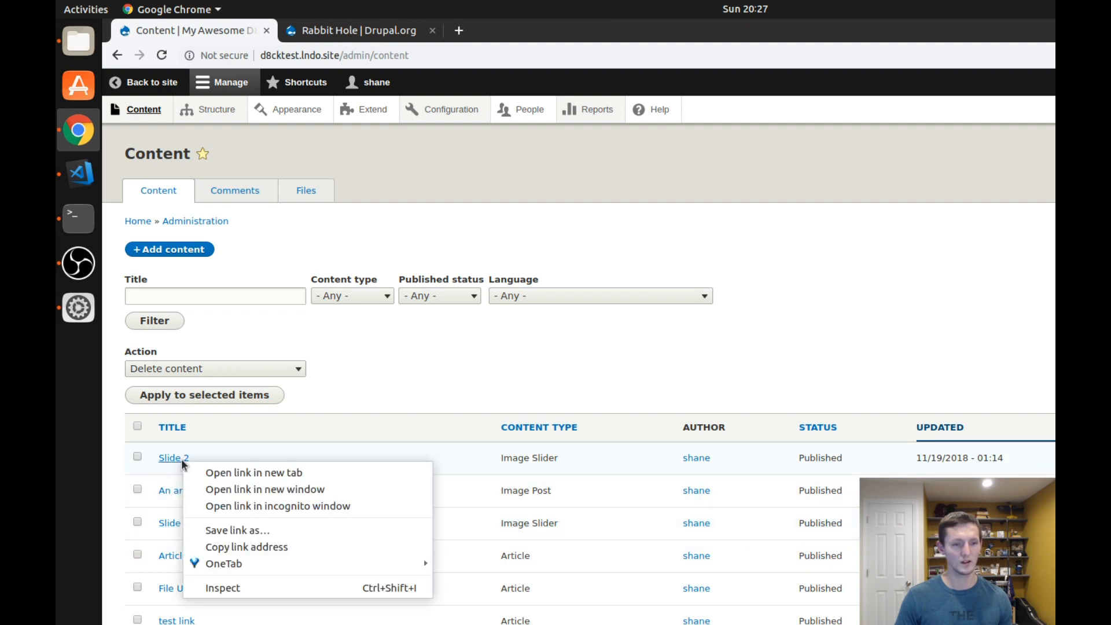
left_click(255, 473)
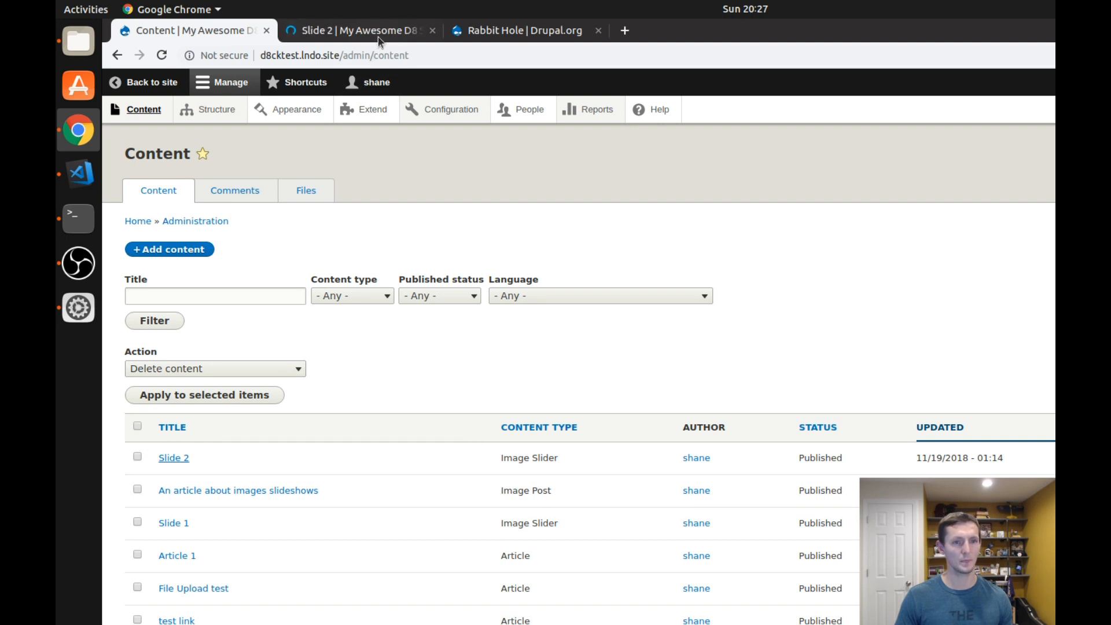
left_click(361, 30)
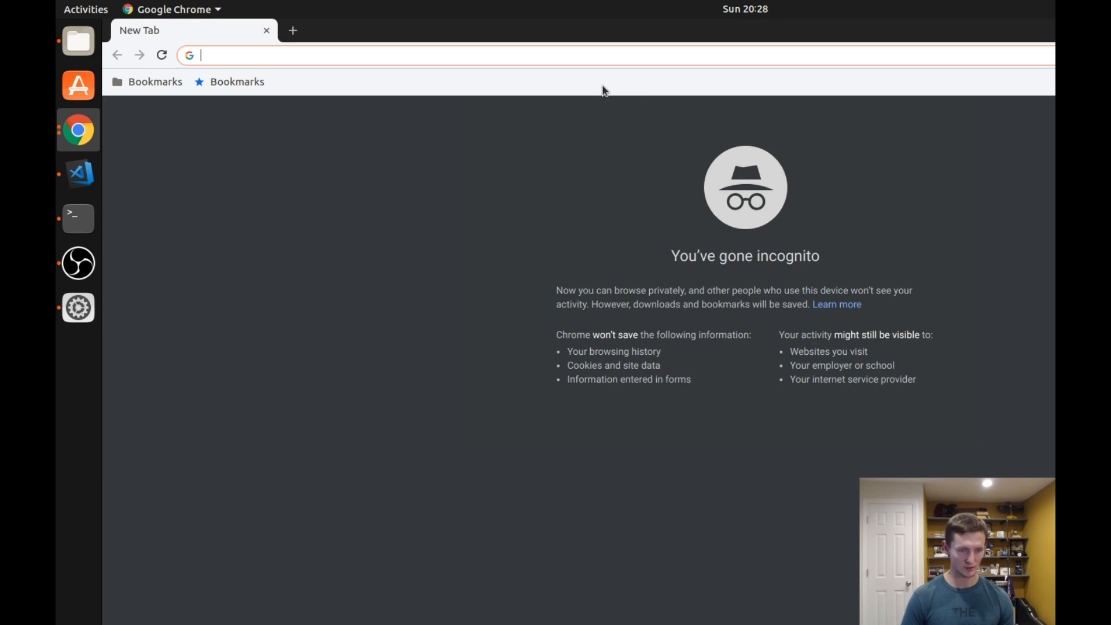
type("d8cktest.lndo.site/node/8")
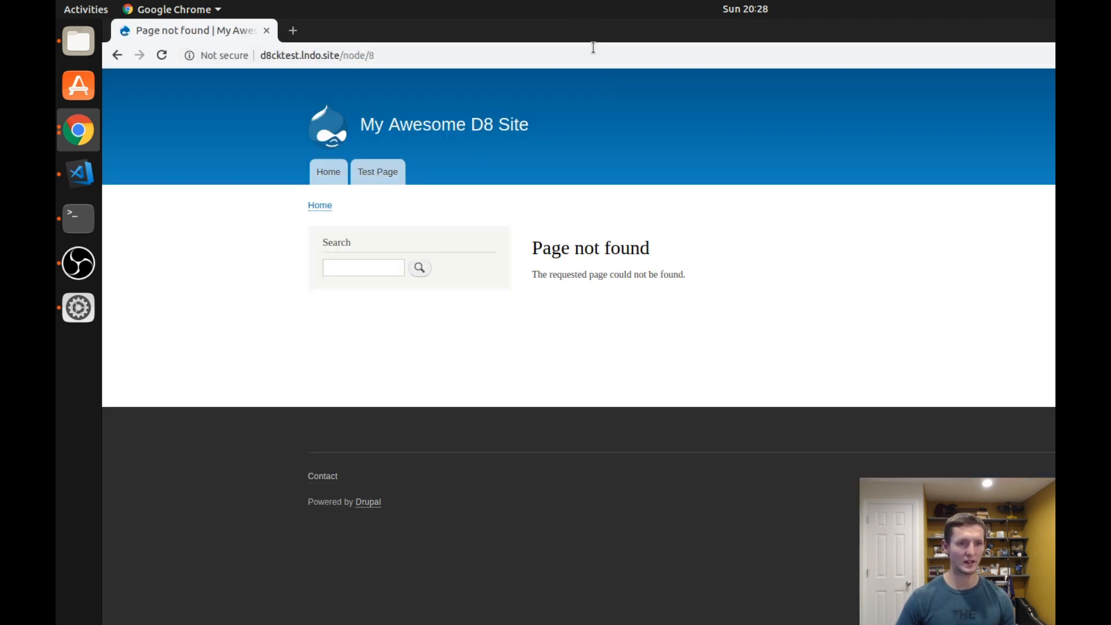
mouse_move(716, 314)
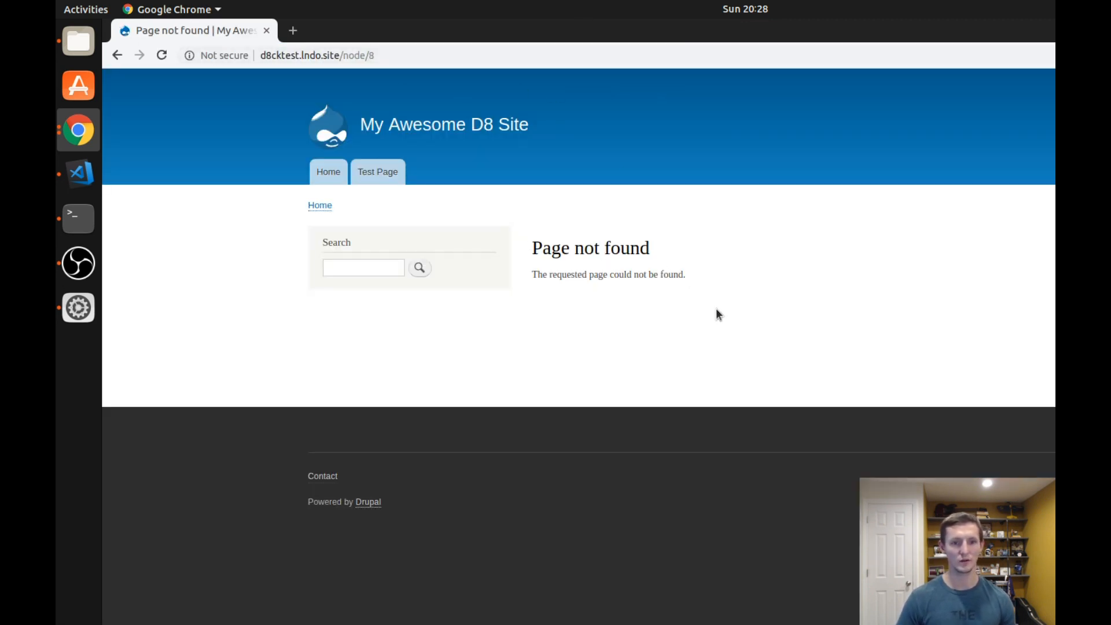
mouse_move(279, 11)
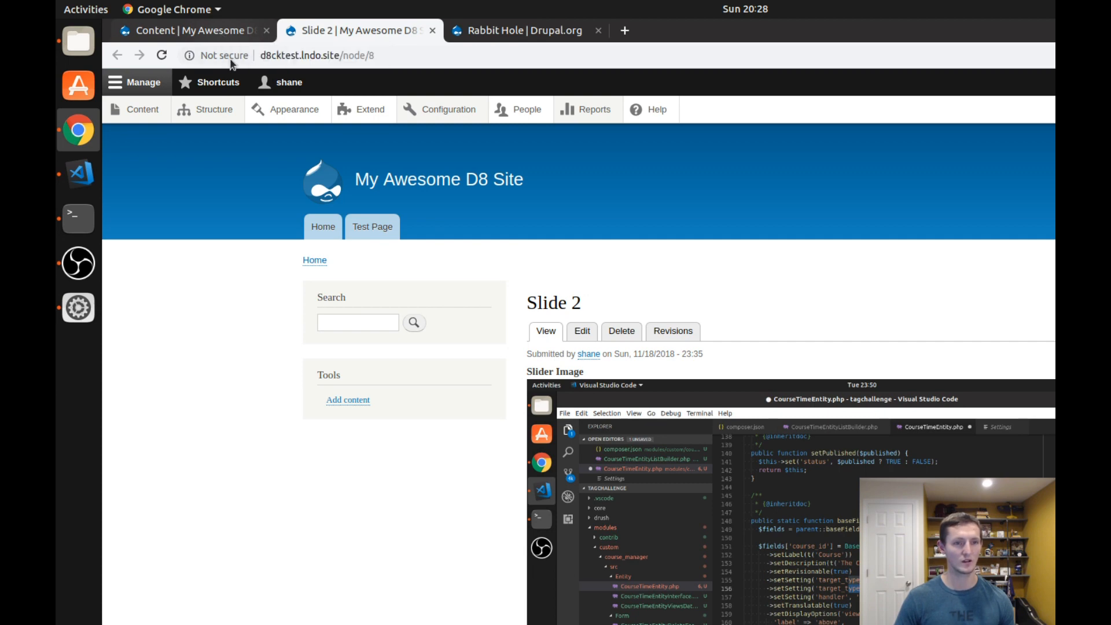
Select Page redirect in the Image Slider content type's Rabbit Hole settings.
left_click(213, 109)
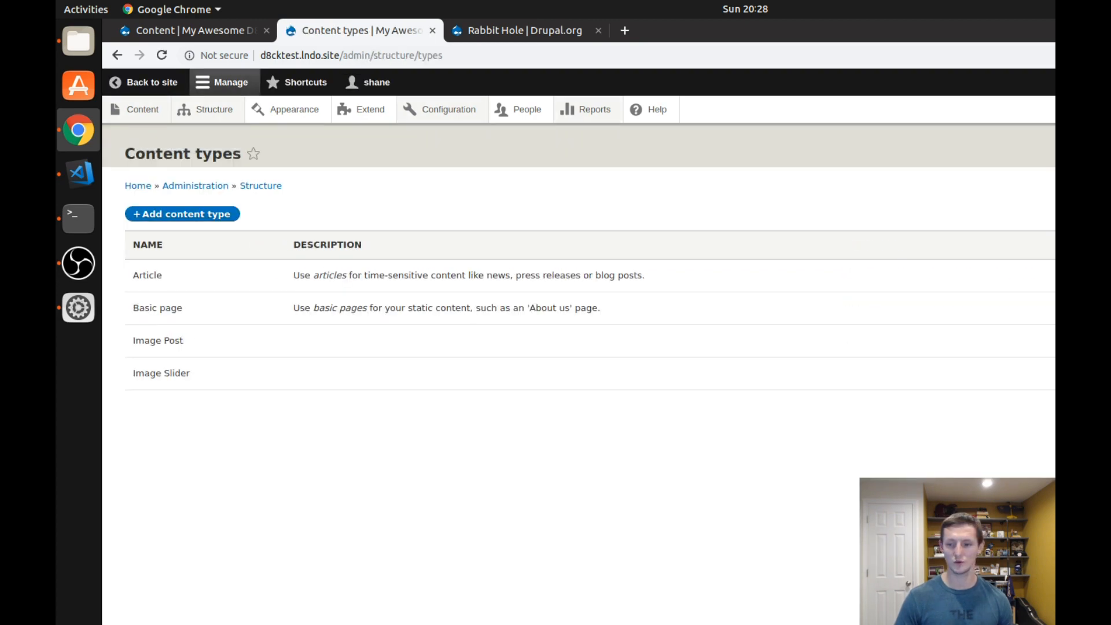
mouse_move(161, 374)
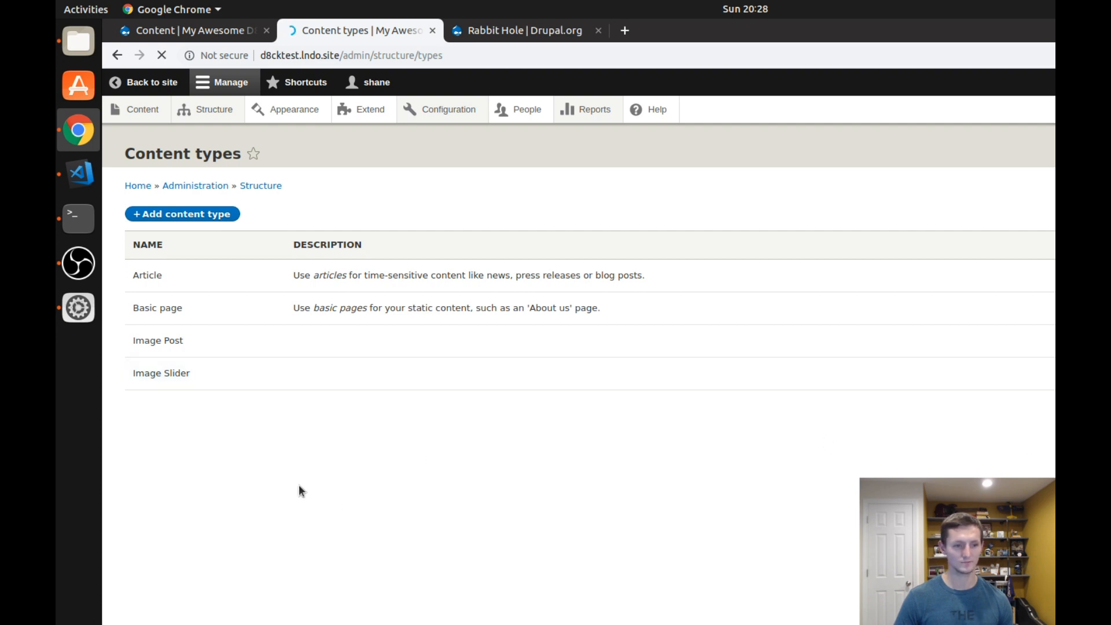
left_click(162, 373)
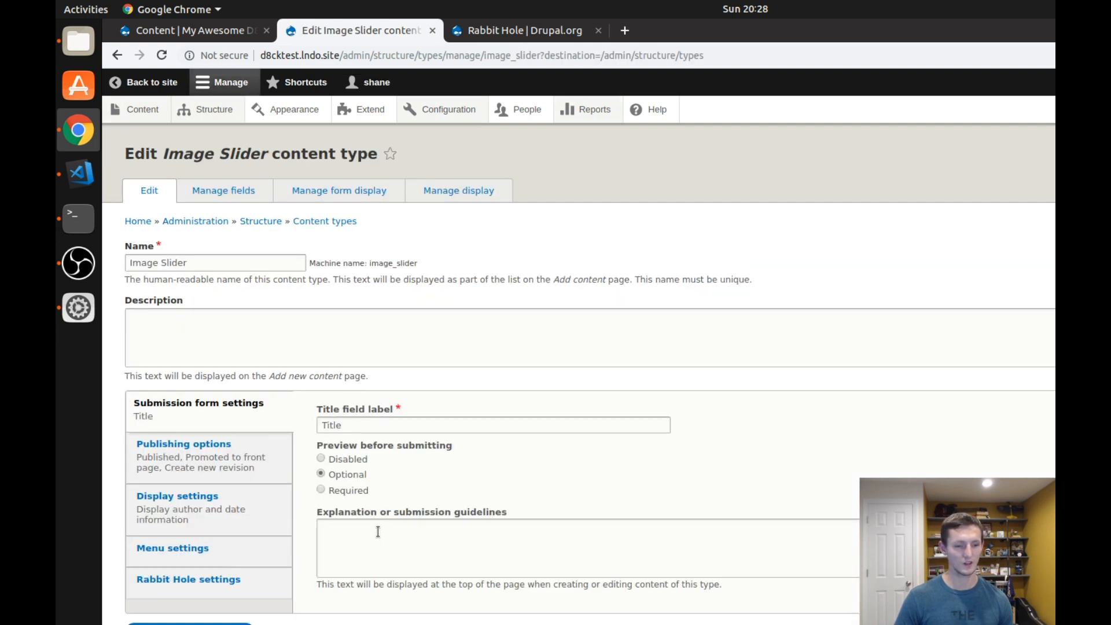
left_click(188, 579)
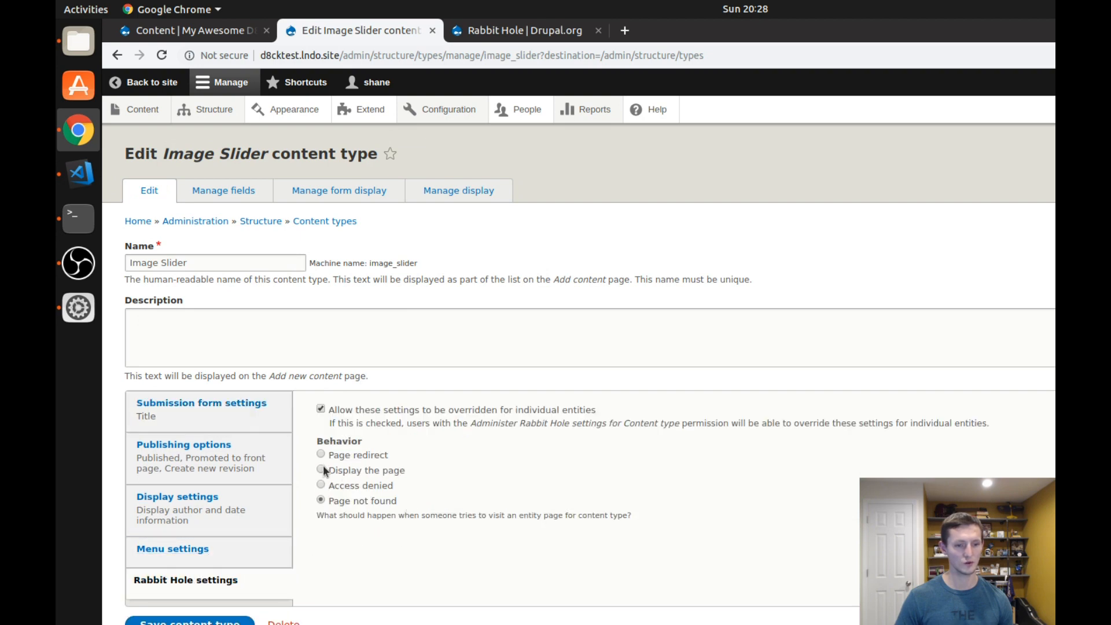
left_click(318, 455)
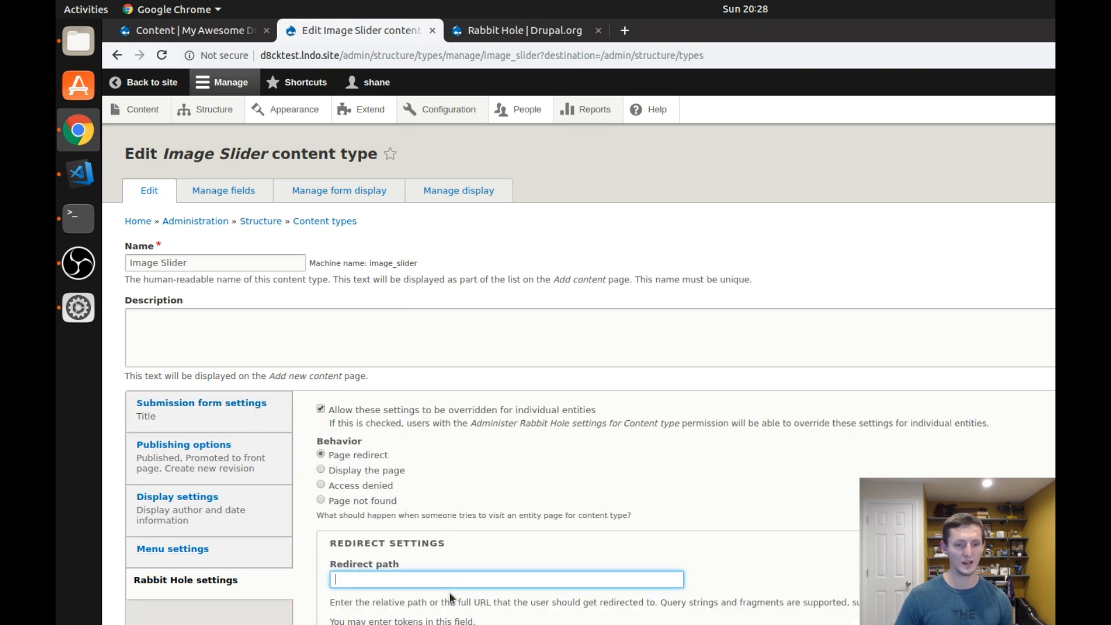
Set the redirect path to /slideshow with a 301 Moved Permanently response code.
scroll("down", 3)
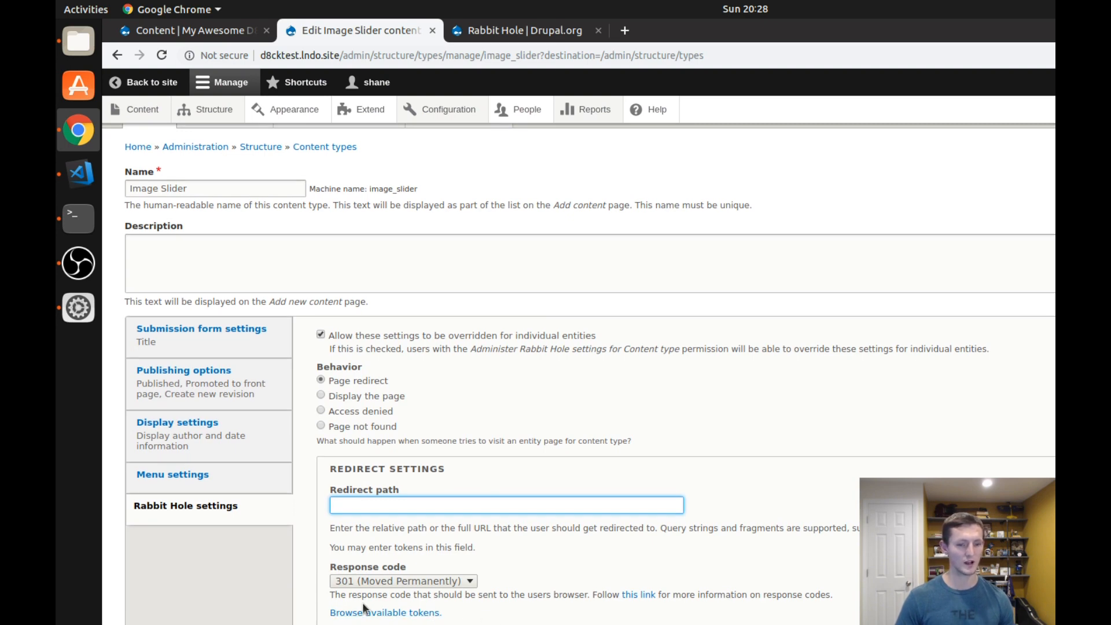
left_click(505, 505)
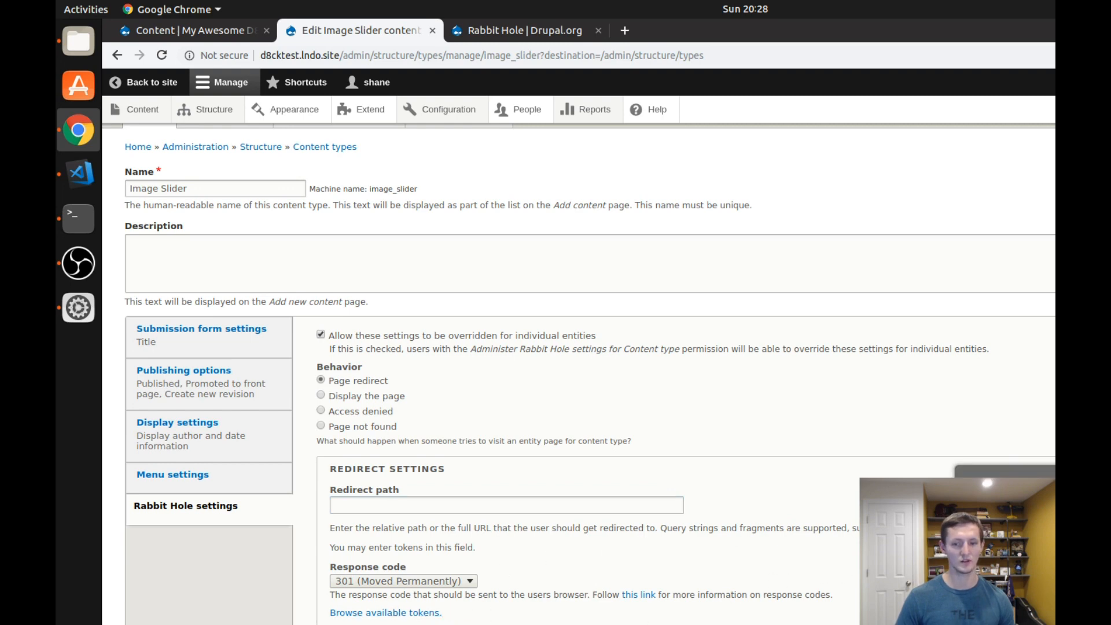
left_click(507, 520)
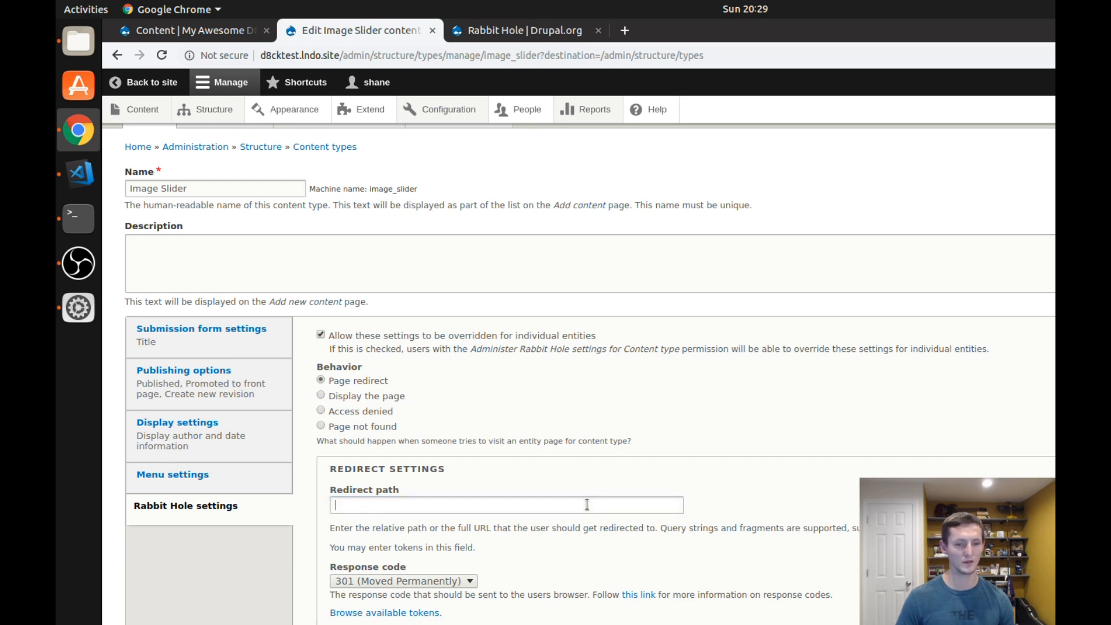
left_click(504, 505)
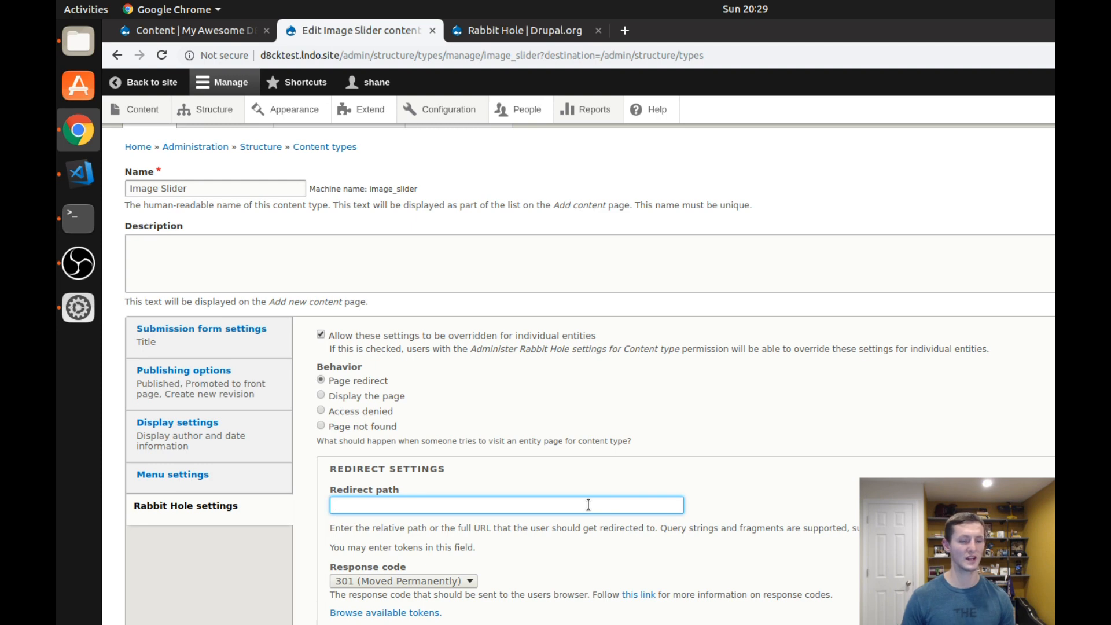
left_click(504, 505)
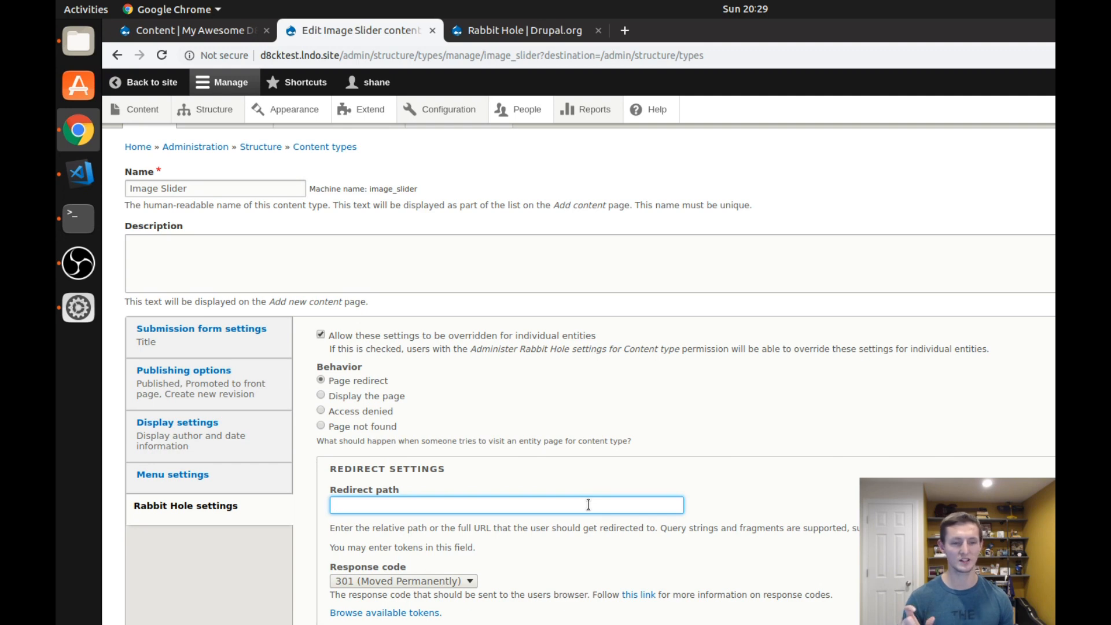
left_click(506, 504)
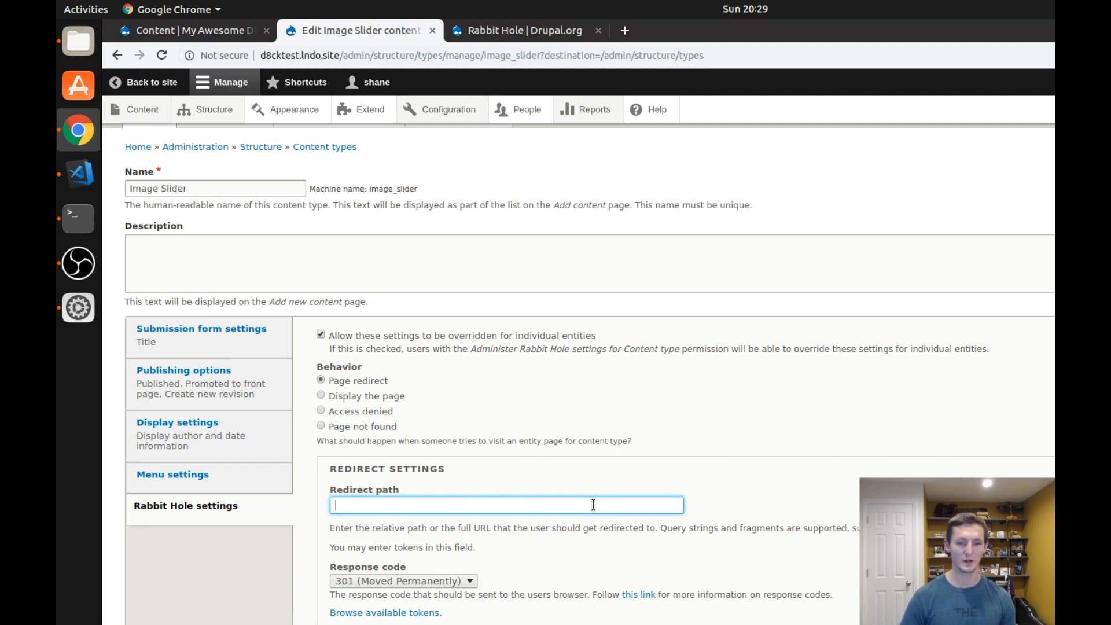
type("/slideshow")
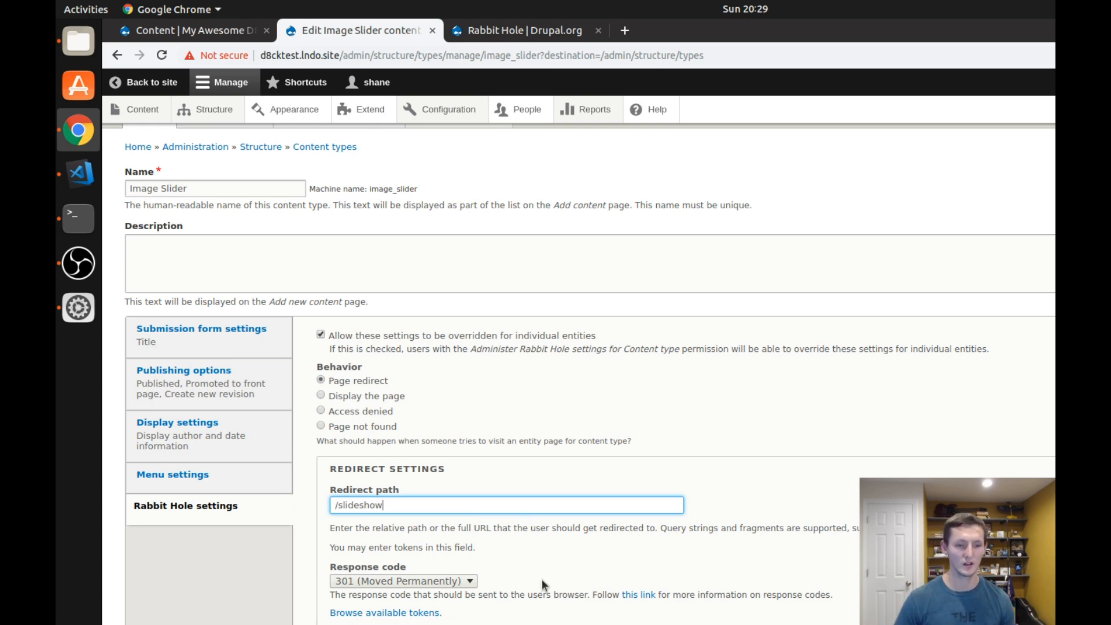
left_click(401, 581)
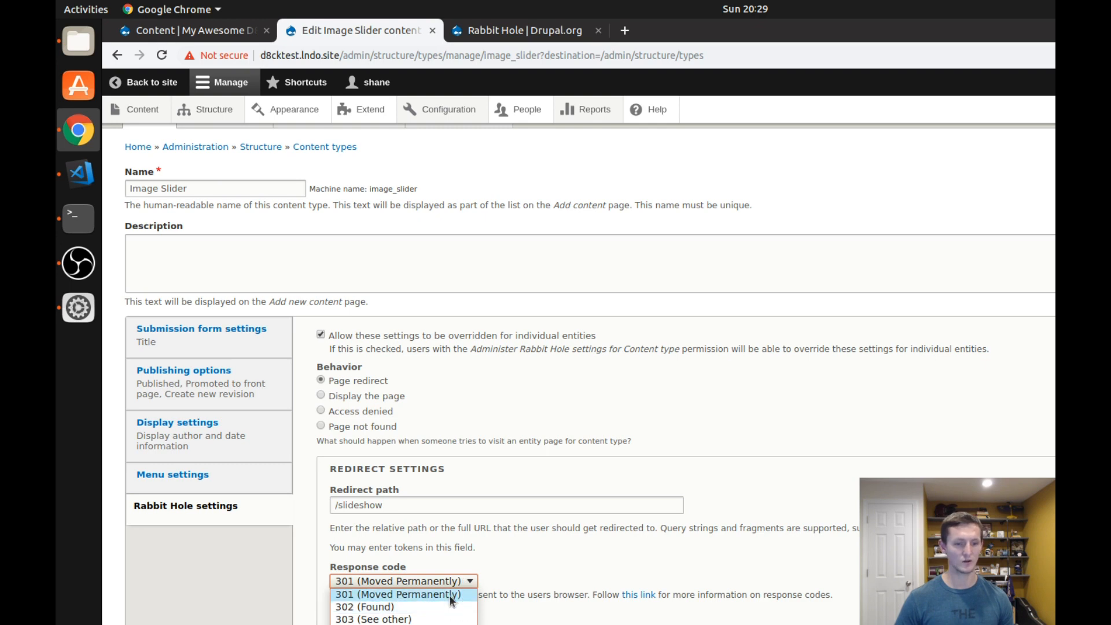
mouse_move(511, 606)
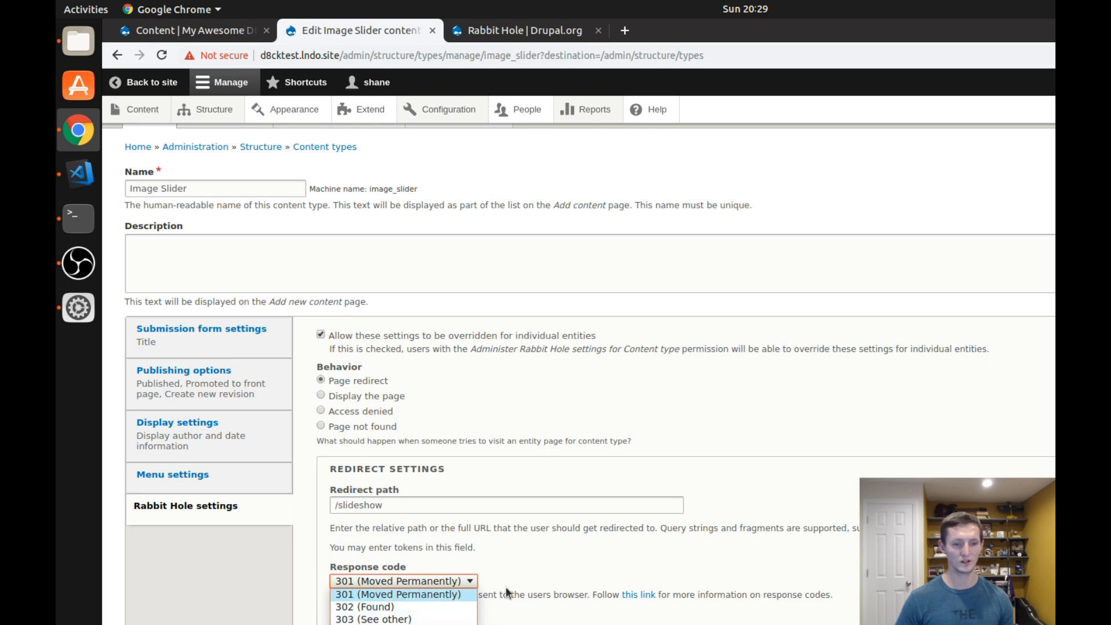
left_click(401, 595)
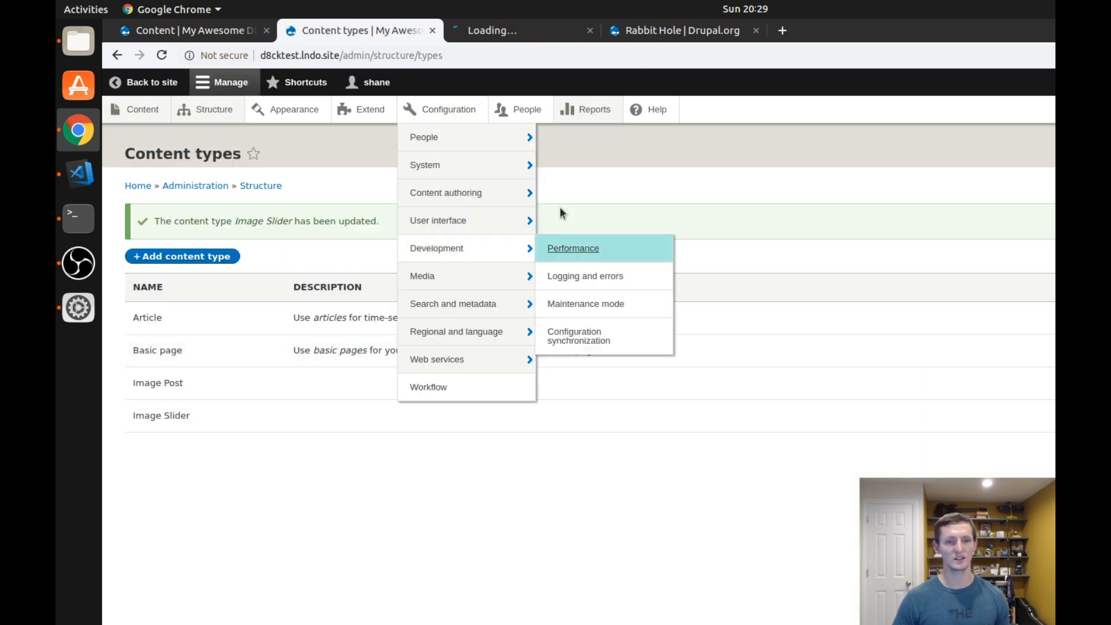
Go to the Performance settings page to clear the site caches.
left_click(573, 248)
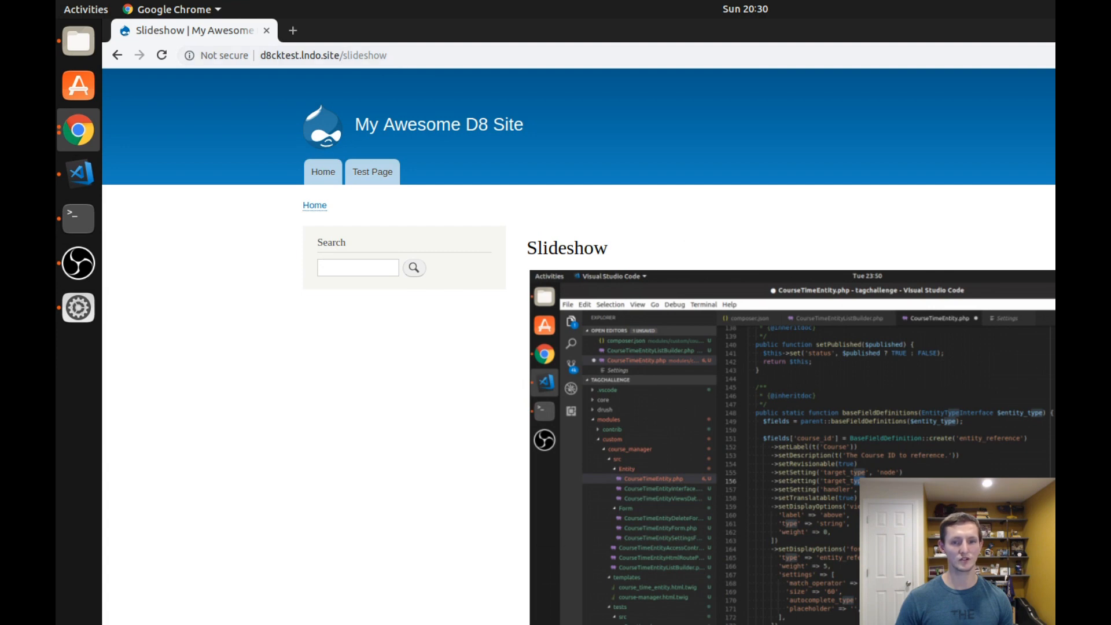
scroll("down", 3)
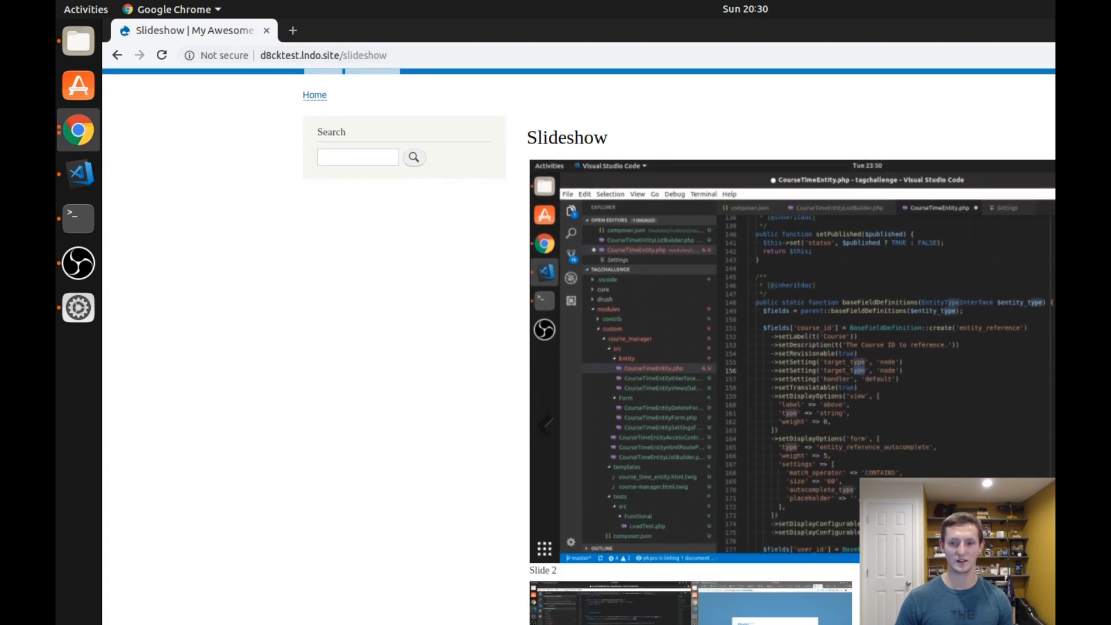